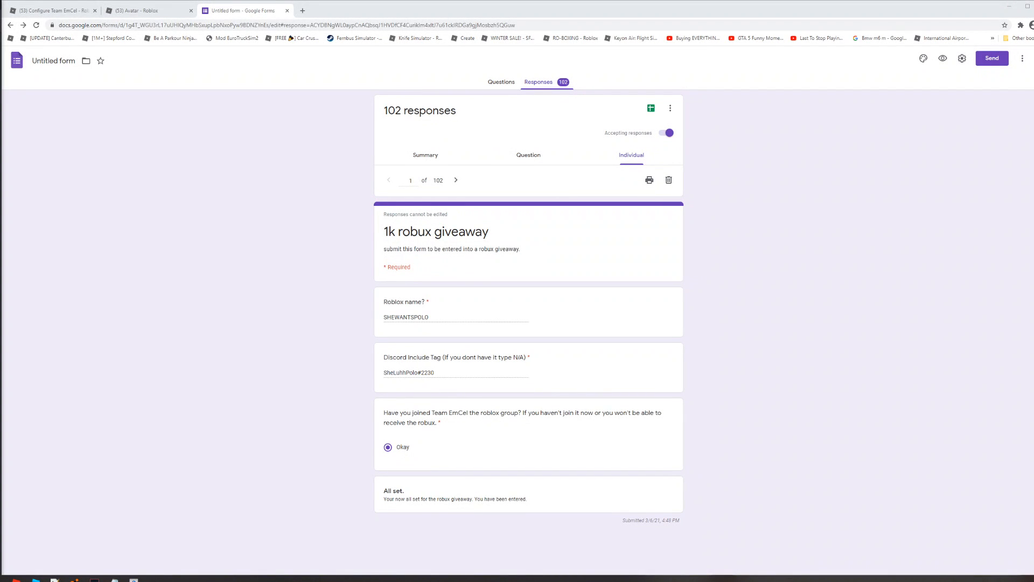
pyautogui.moveTo(310, 359)
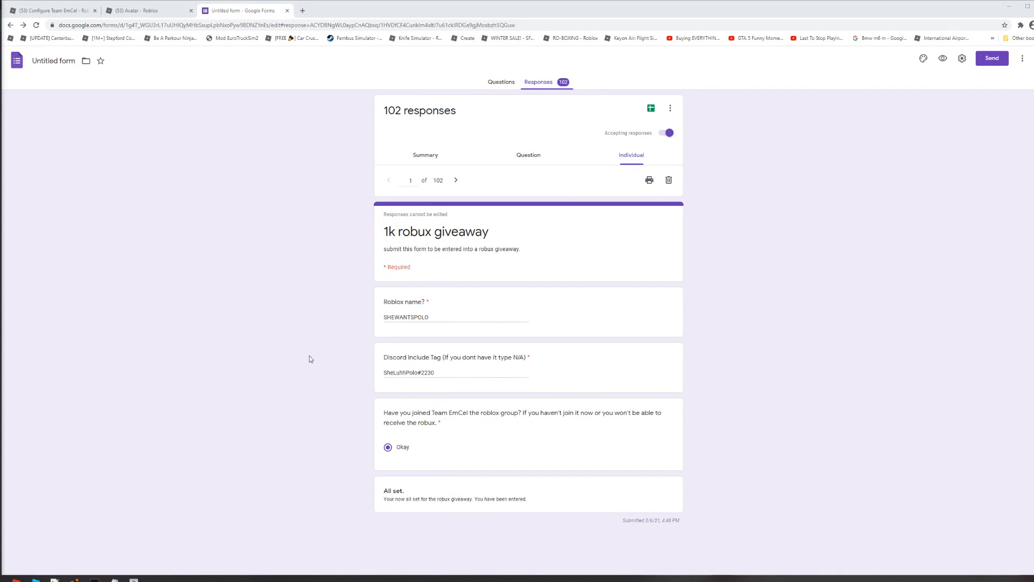
pyautogui.moveTo(748, 316)
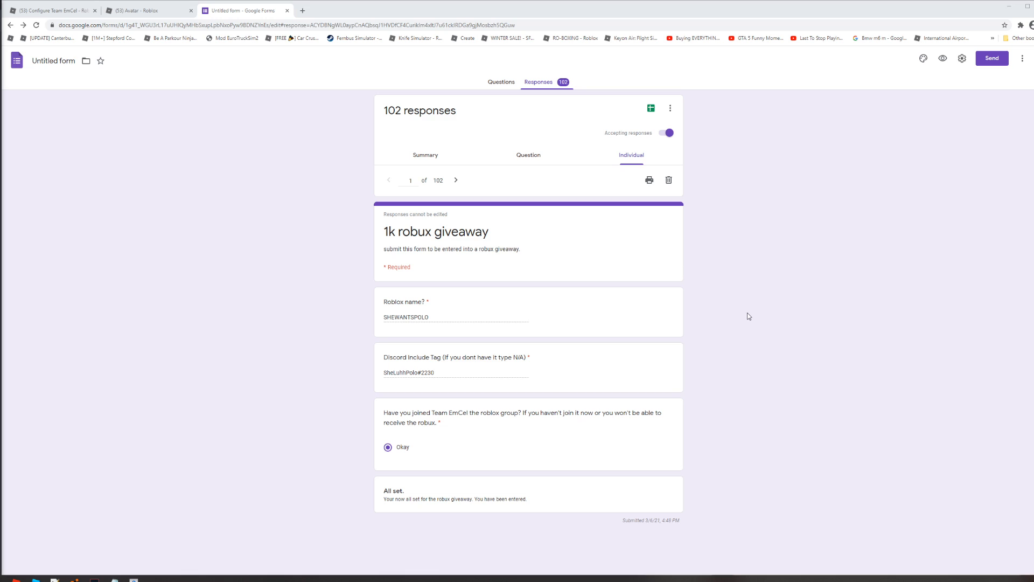
pyautogui.moveTo(656, 273)
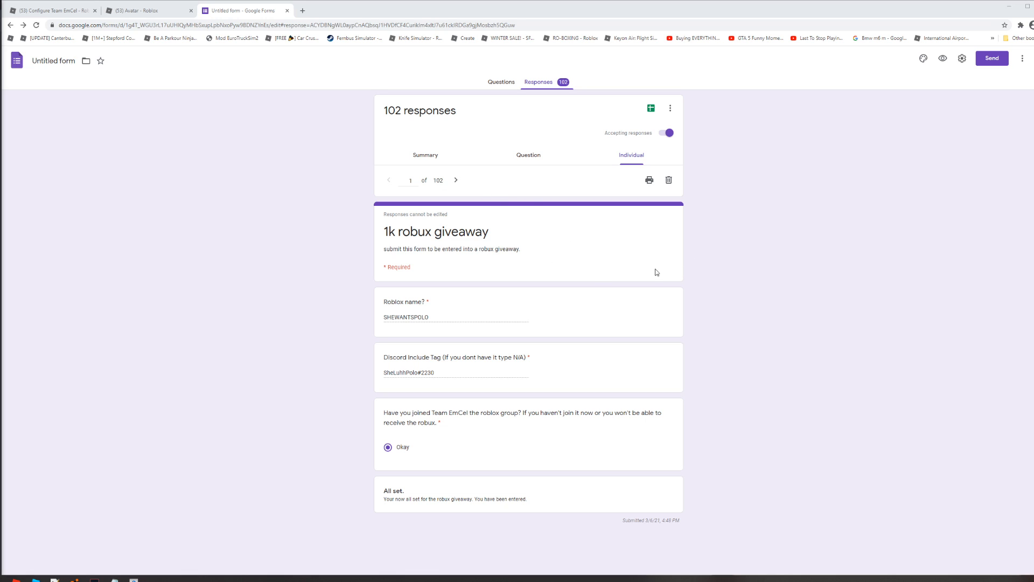
pyautogui.moveTo(667, 261)
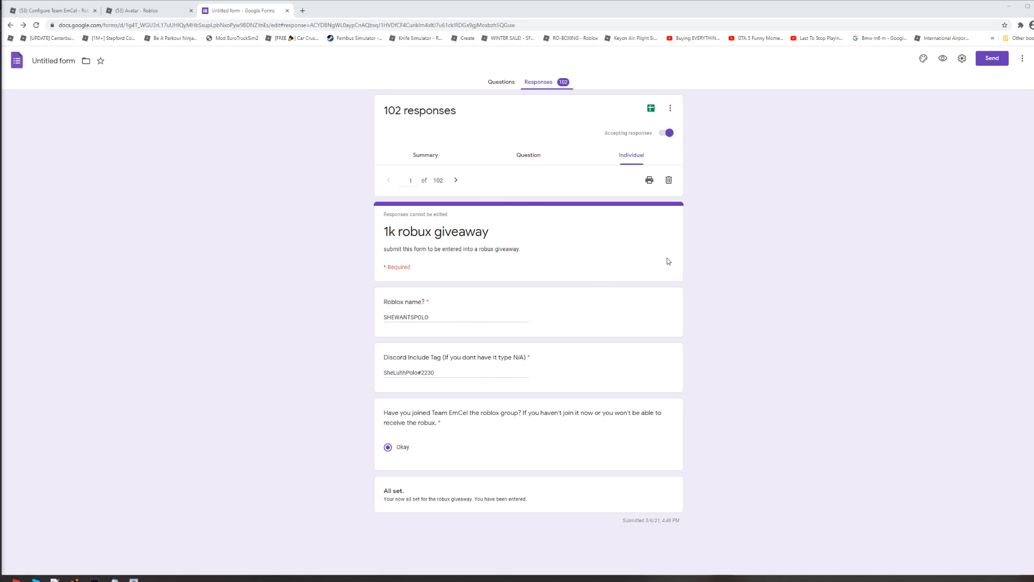
pyautogui.moveTo(835, 235)
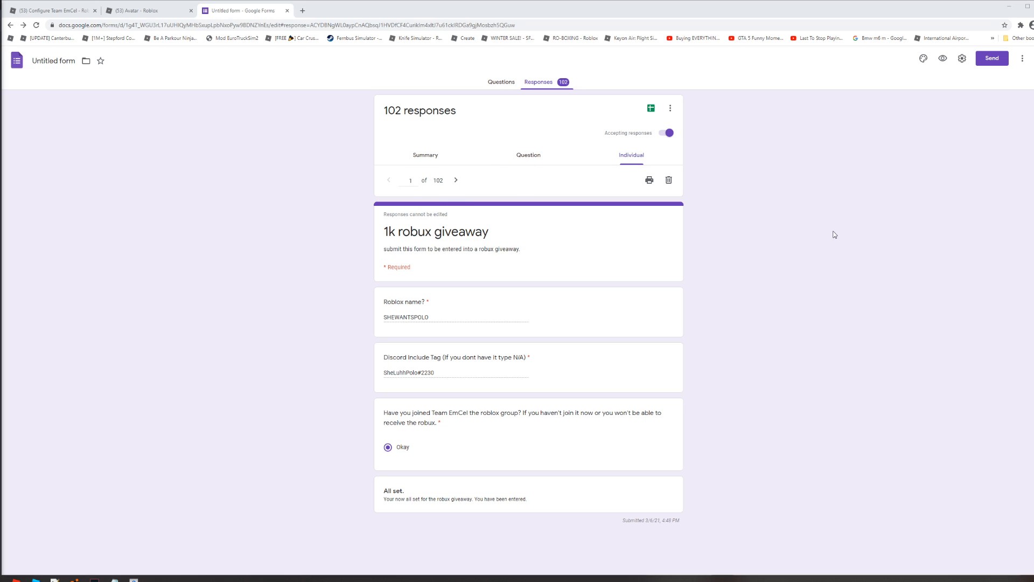
pyautogui.moveTo(902, 219)
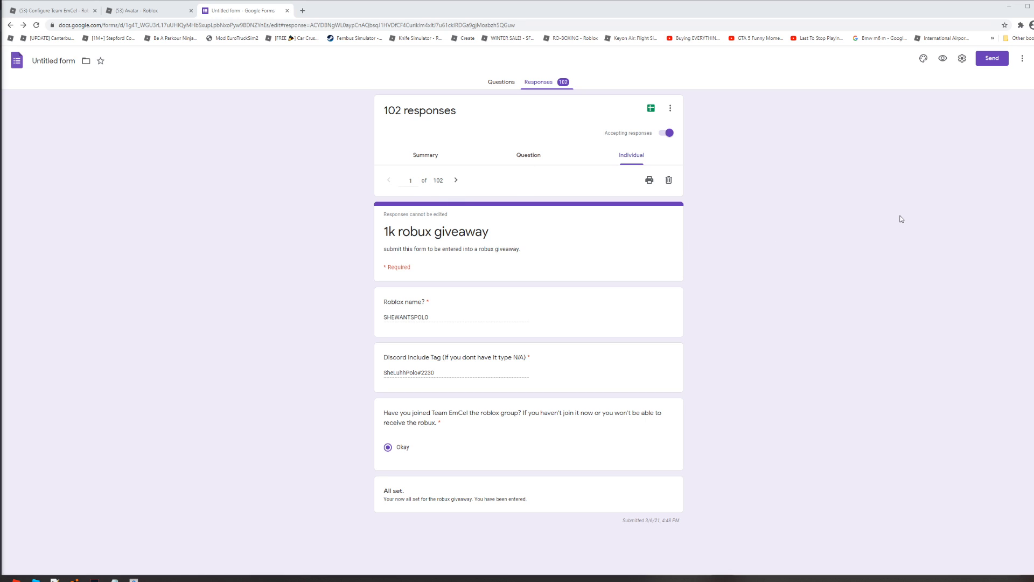
pyautogui.moveTo(839, 277)
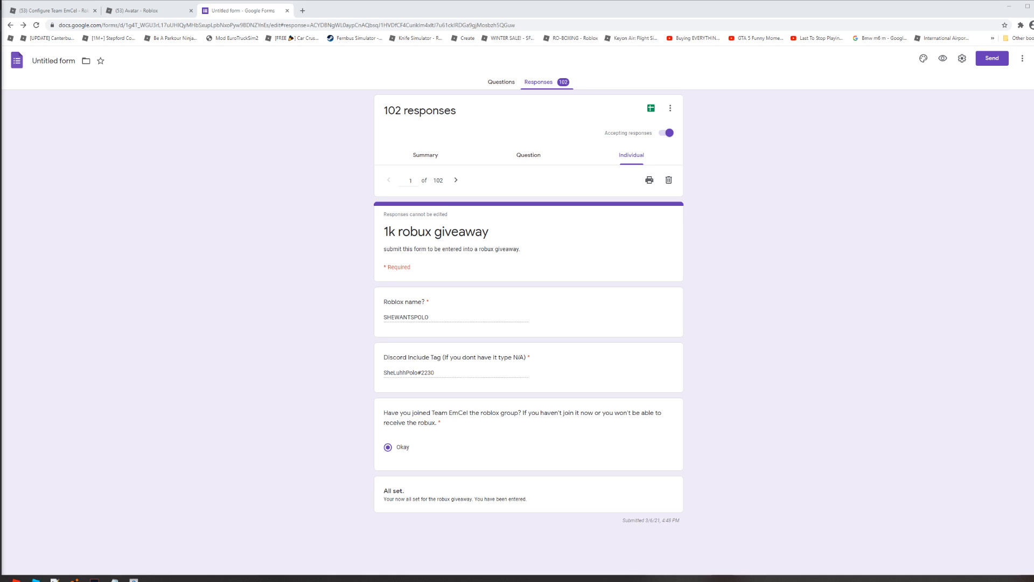
pyautogui.moveTo(737, 141)
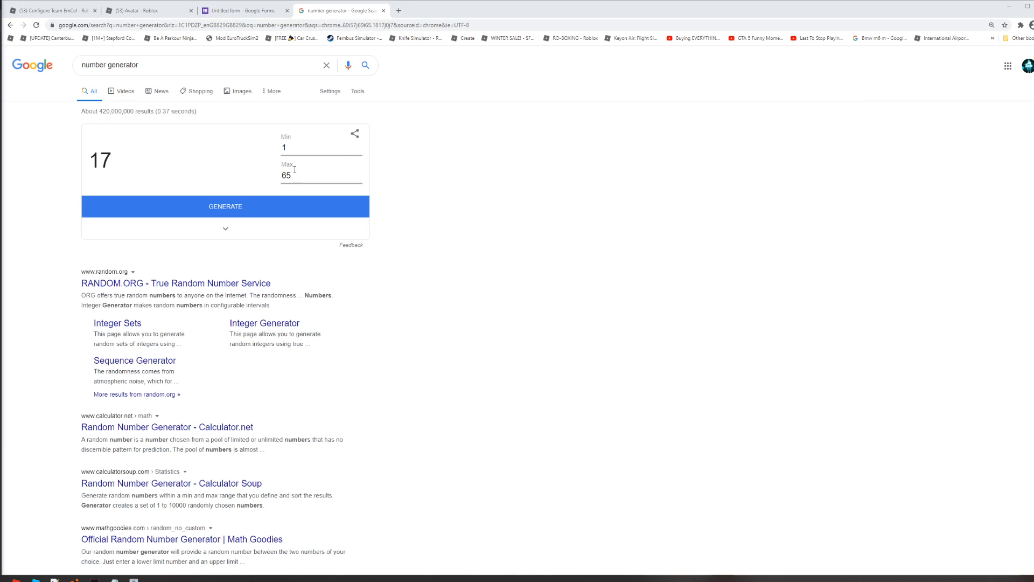
# Match the generated number 17 to form response 17, then show Team EmCel's members page.
pyautogui.click(244, 10)
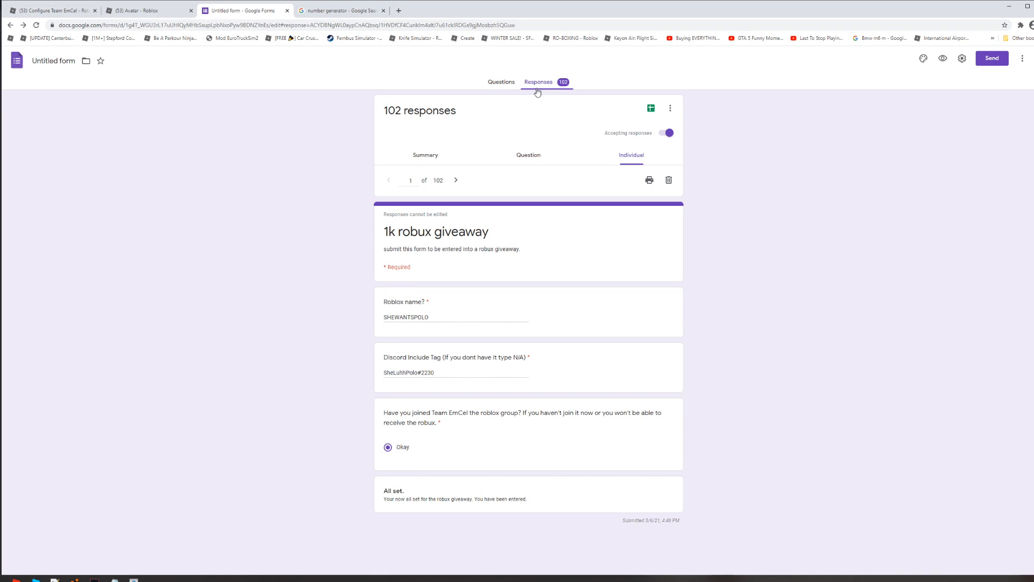
pyautogui.click(339, 10)
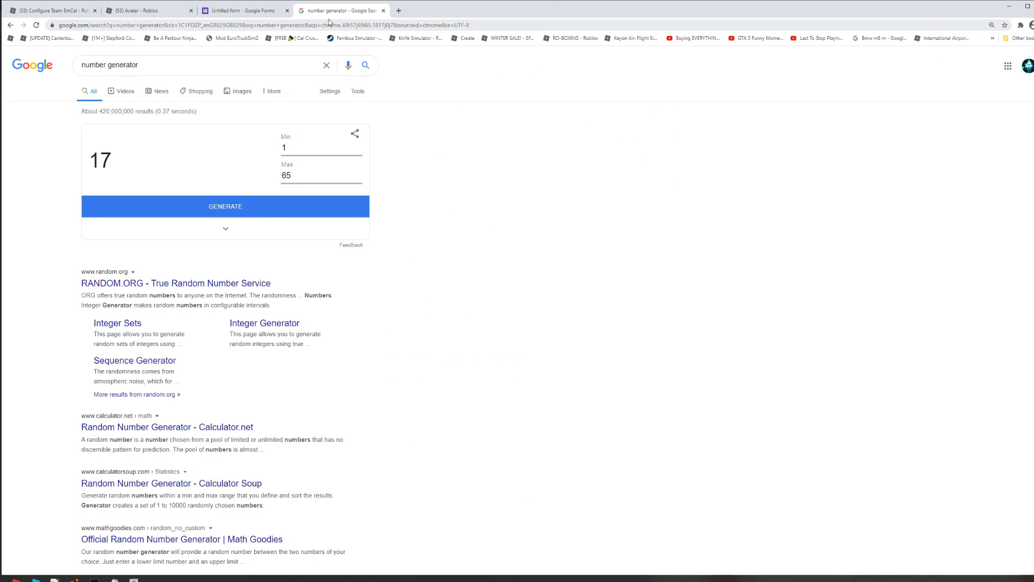
pyautogui.moveTo(593, 36)
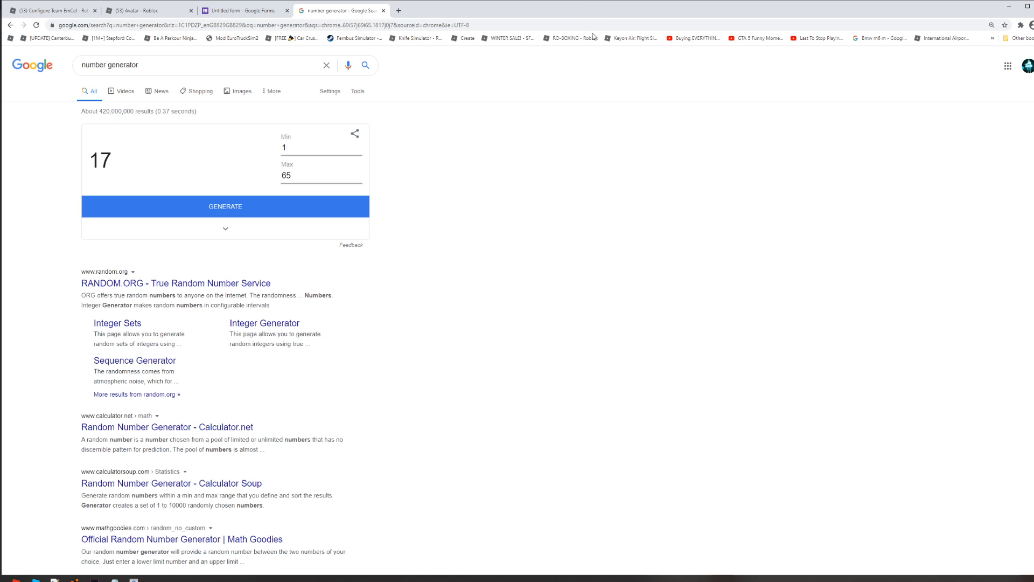
pyautogui.moveTo(323, 235)
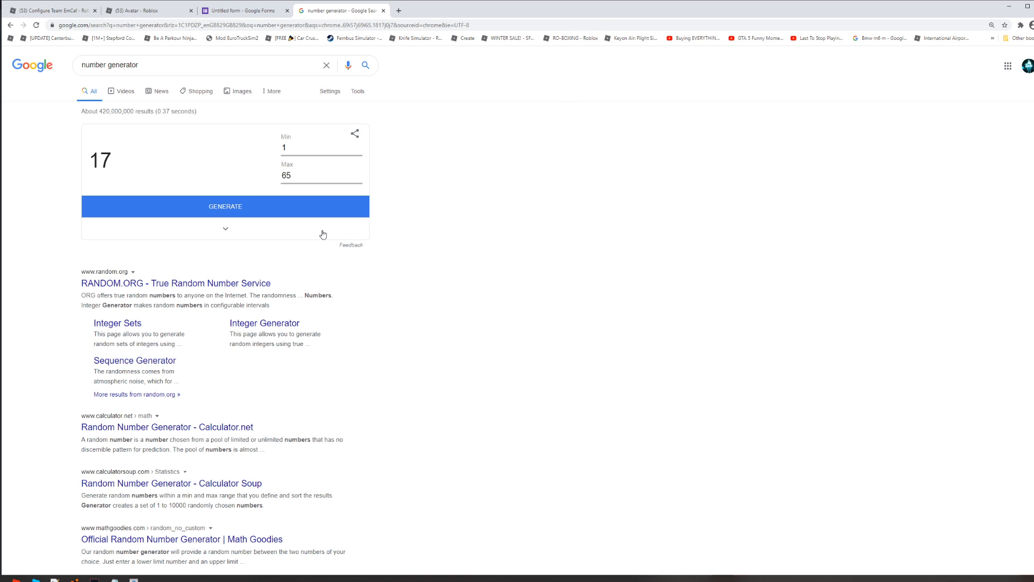
pyautogui.click(244, 10)
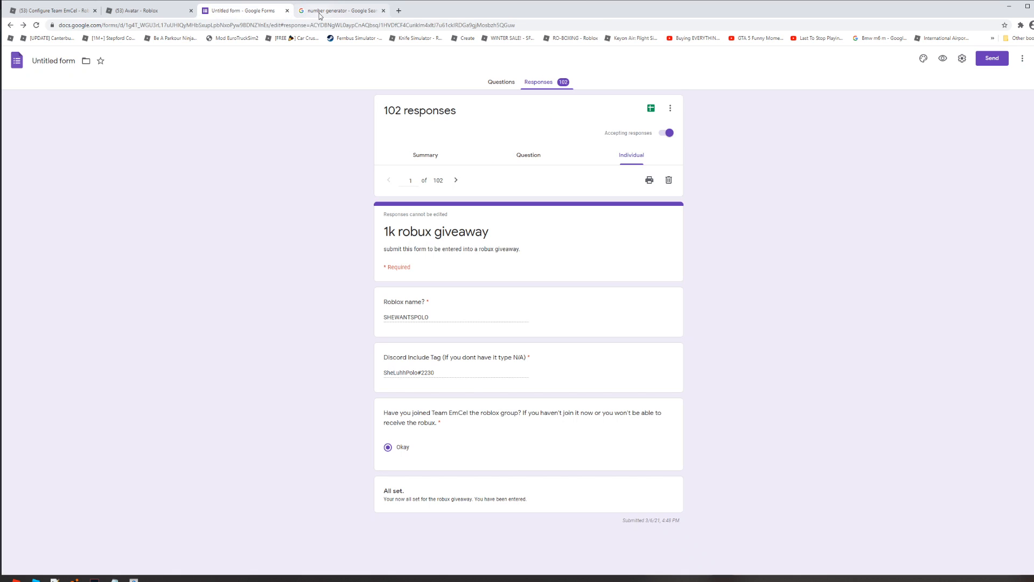
pyautogui.moveTo(340, 9)
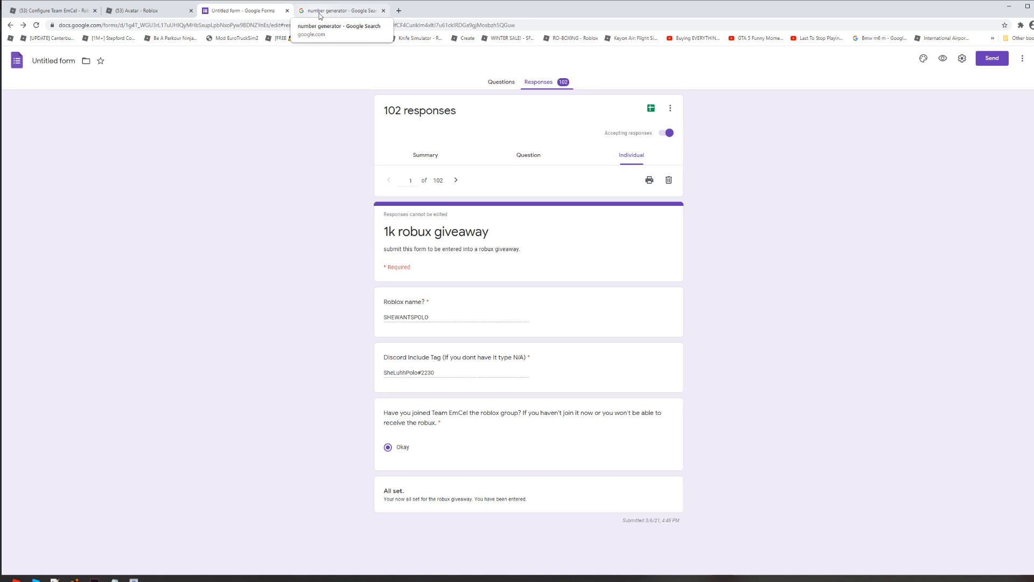
pyautogui.click(338, 10)
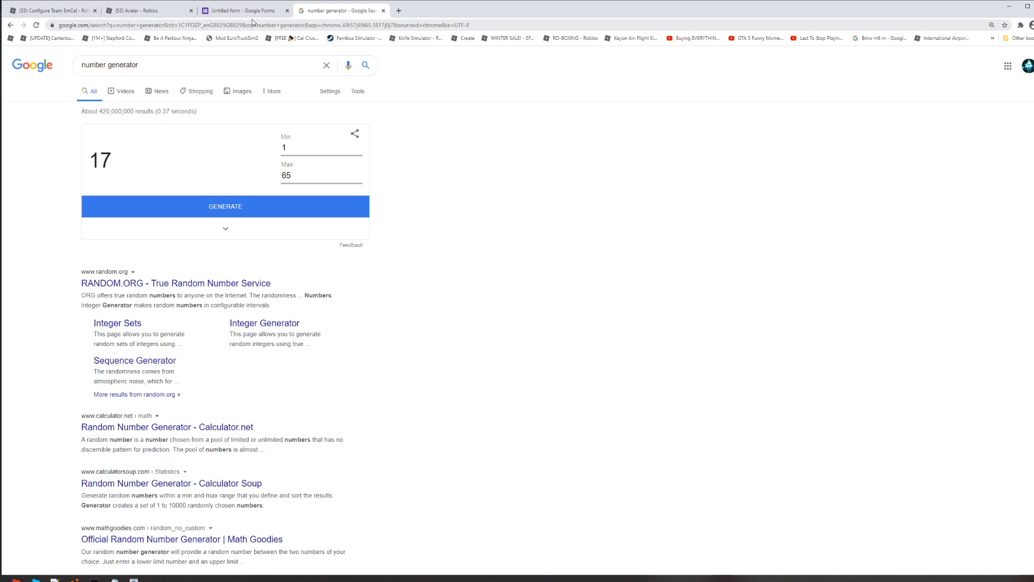
pyautogui.click(244, 9)
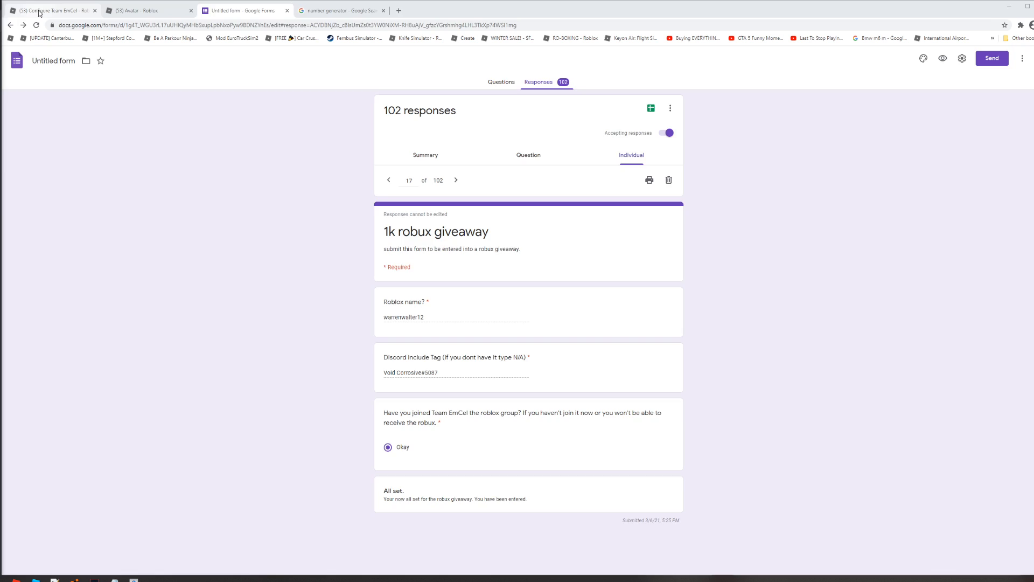
pyautogui.click(52, 9)
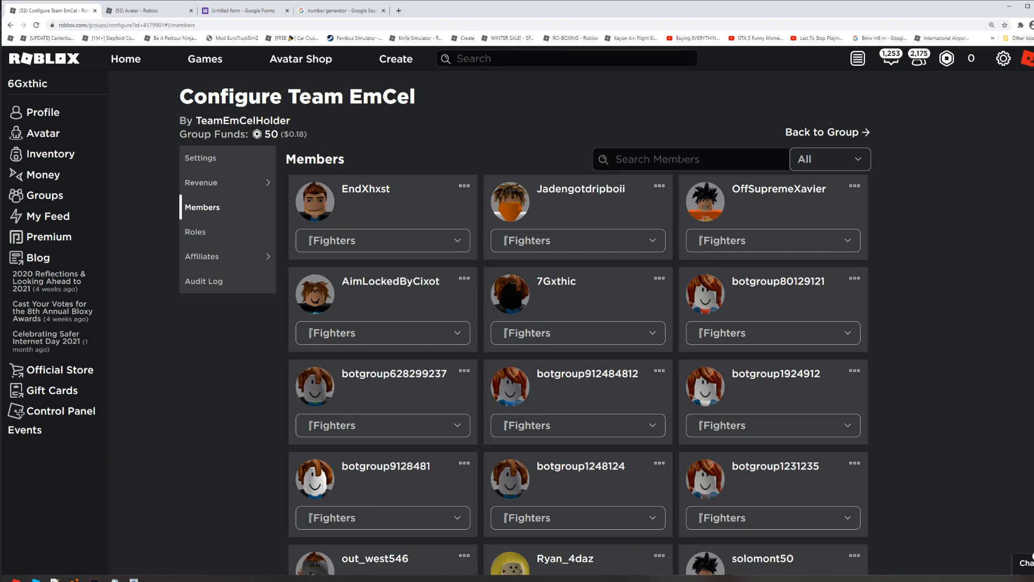
pyautogui.write('warrenwalter12')
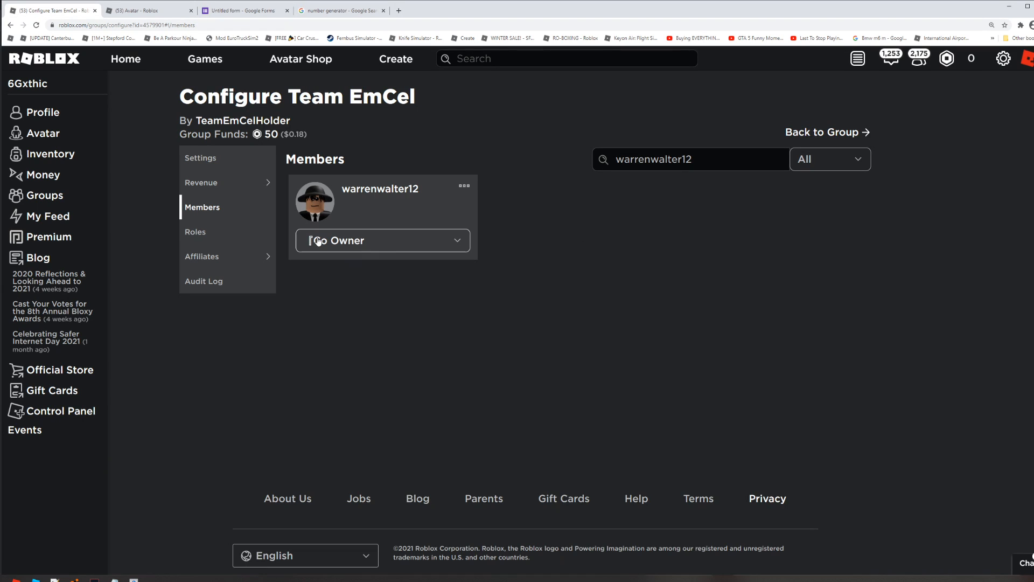
pyautogui.click(383, 241)
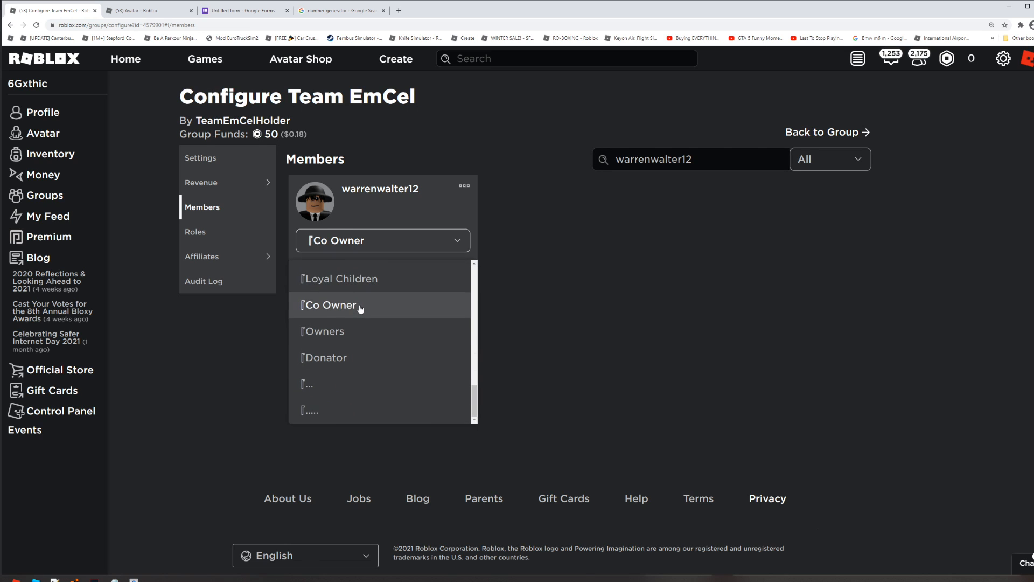
pyautogui.moveTo(359, 305)
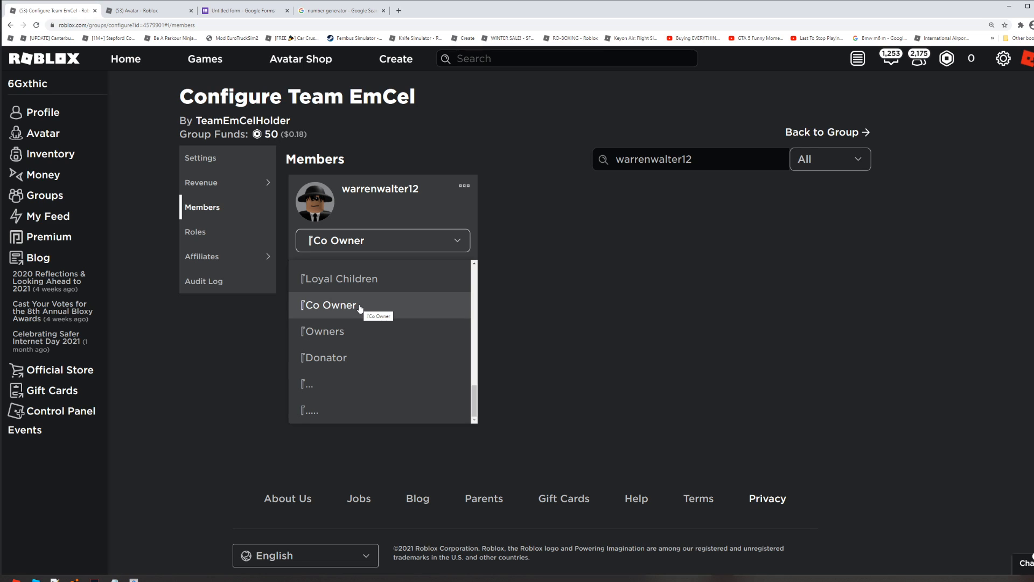
pyautogui.click(328, 305)
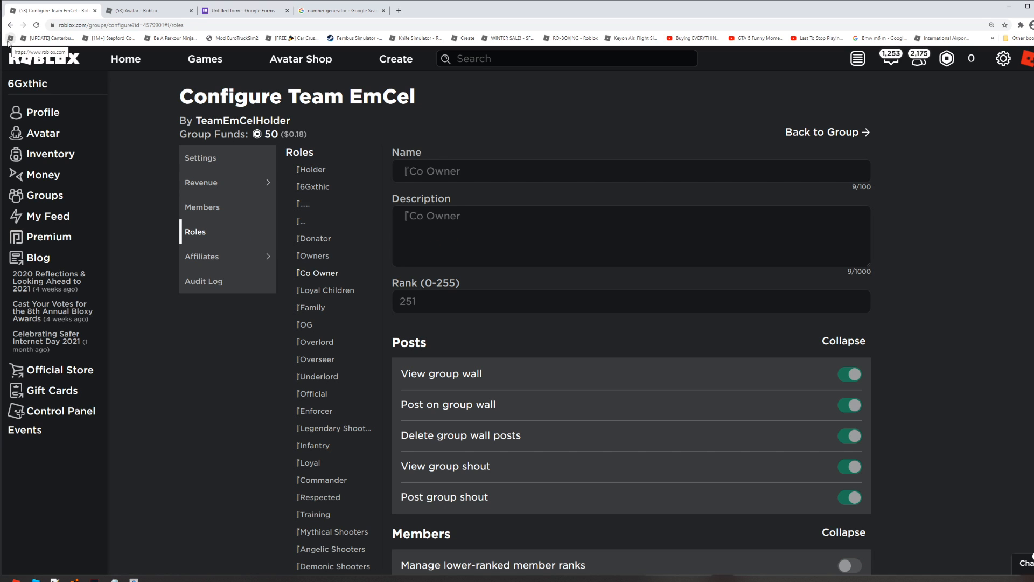
pyautogui.click(203, 207)
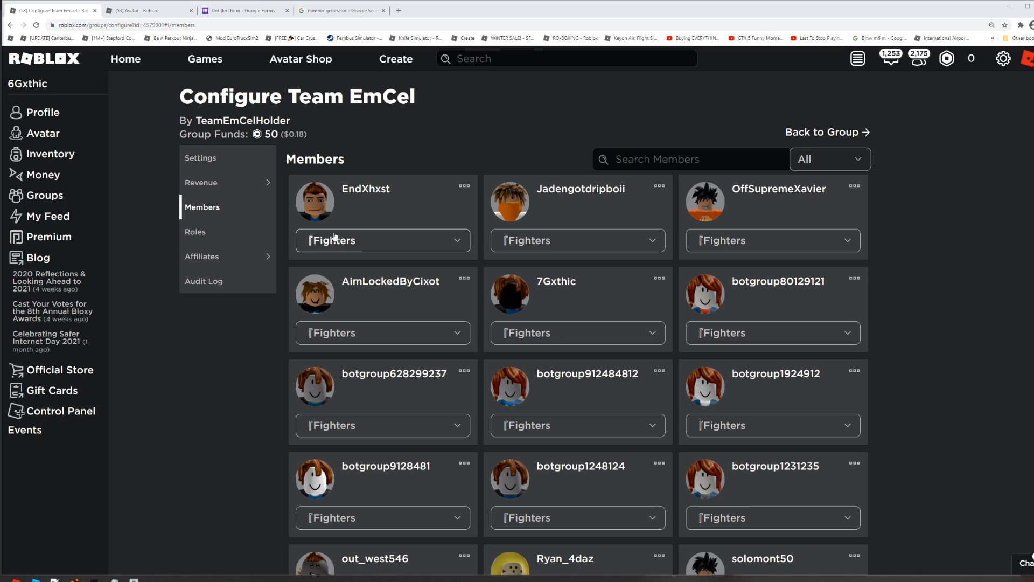
pyautogui.click(244, 10)
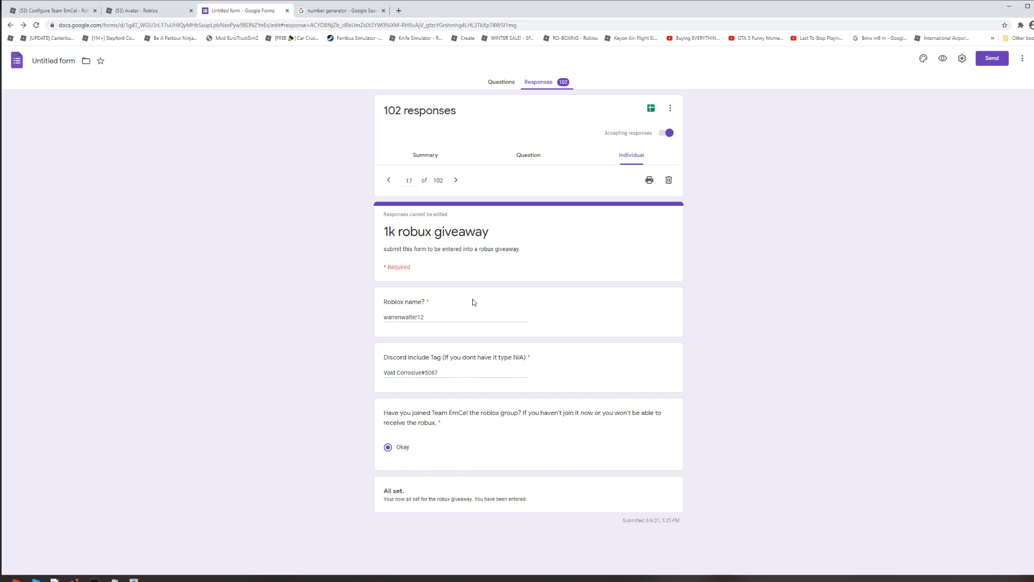